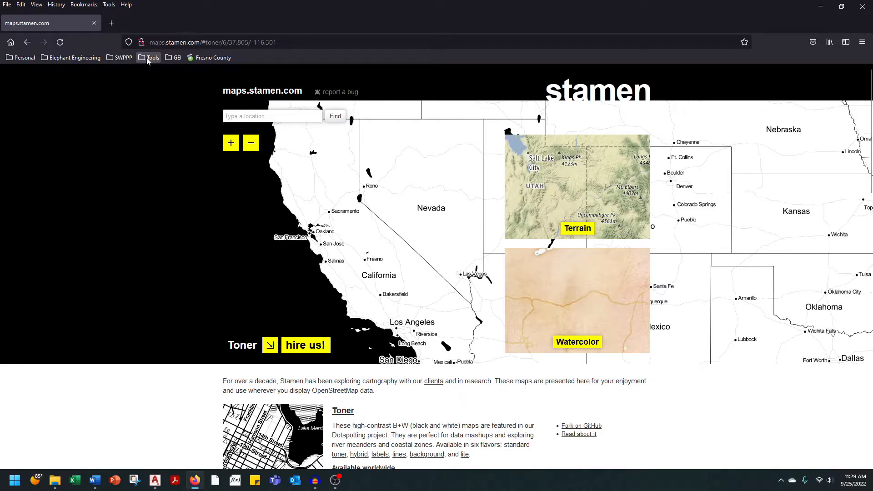
- Zoom the Stamen Toner map in three levels toward downtown San Francisco
left_click(230, 143)
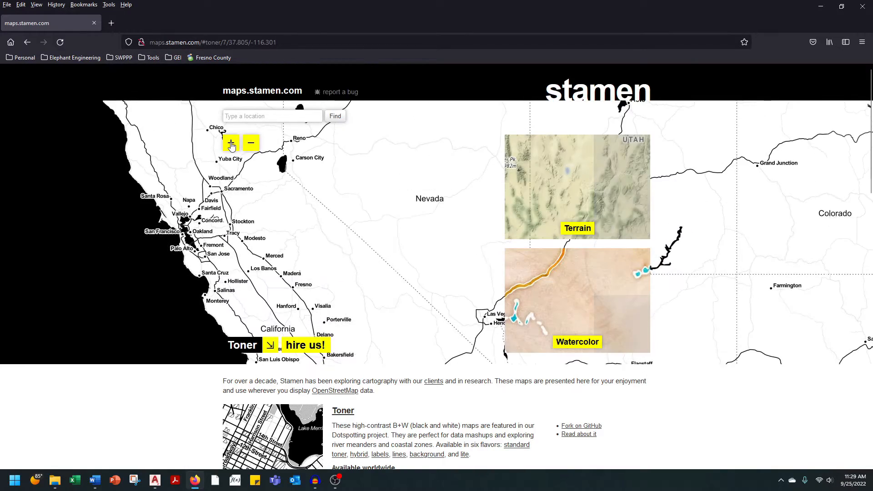
left_click(230, 143)
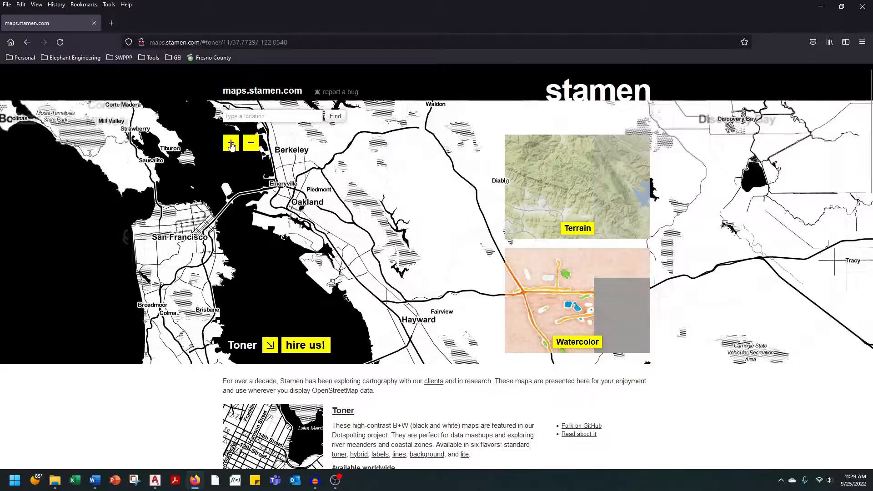
left_click(230, 143)
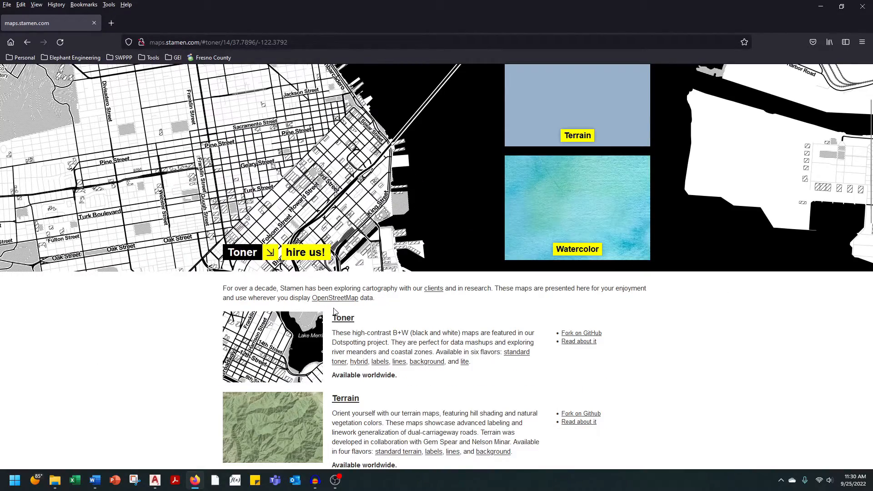
mouse_move(399, 361)
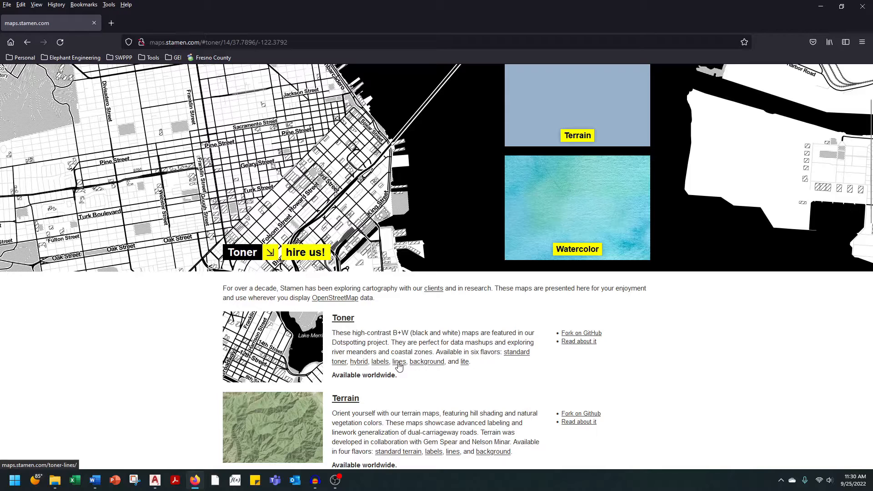
- Open the Toner Lines style of the San Francisco map and bring it into the drawing
left_click(398, 362)
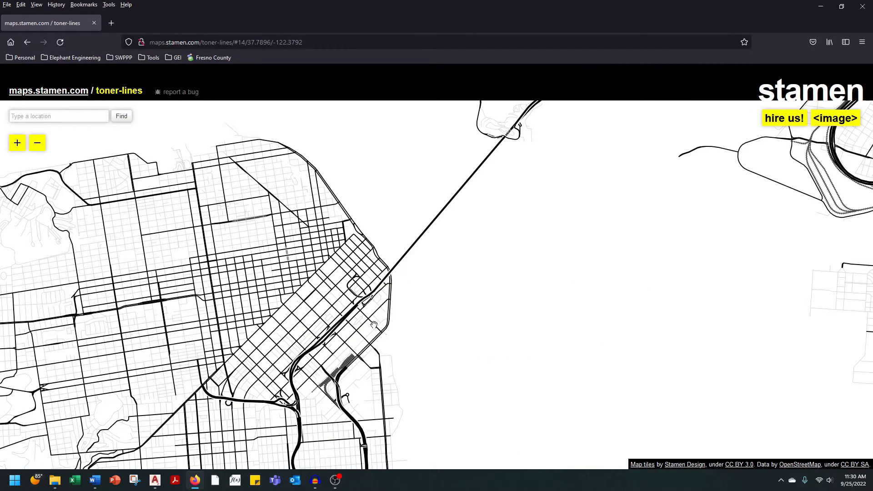
mouse_move(374, 322)
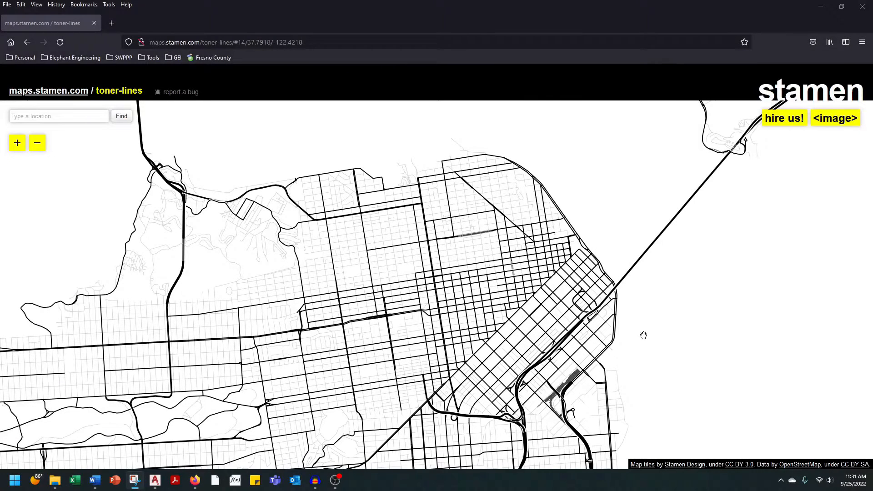
left_click(134, 479)
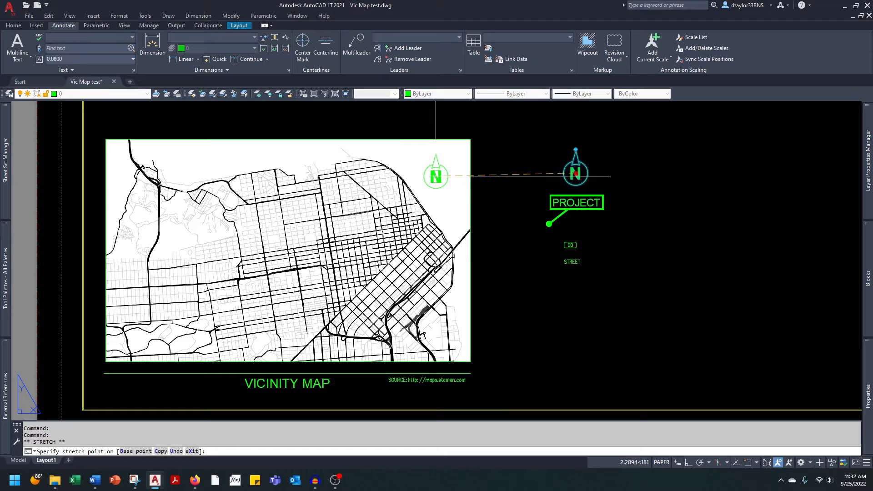
- Switch the north arrow and PROJECT callout grip edit from stretching to moving
key("Escape")
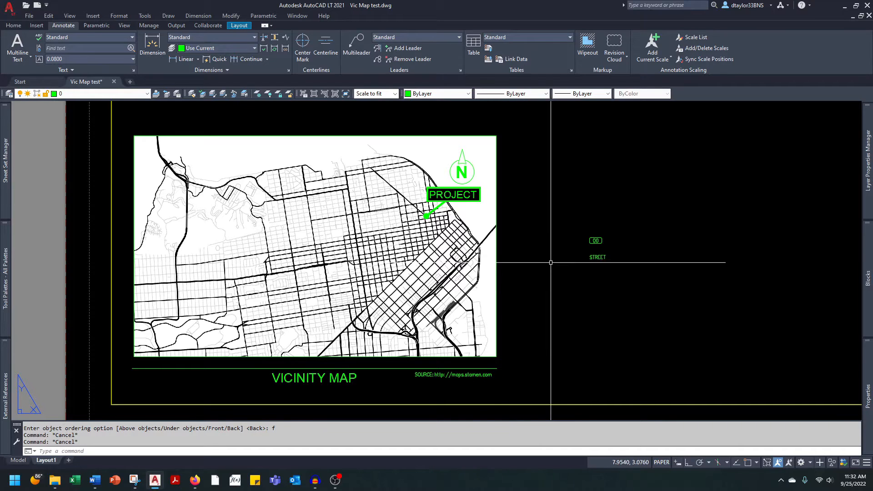
- Edit a copied highway shield's HWY number in the Enhanced Attribute Editor
double_click(595, 240)
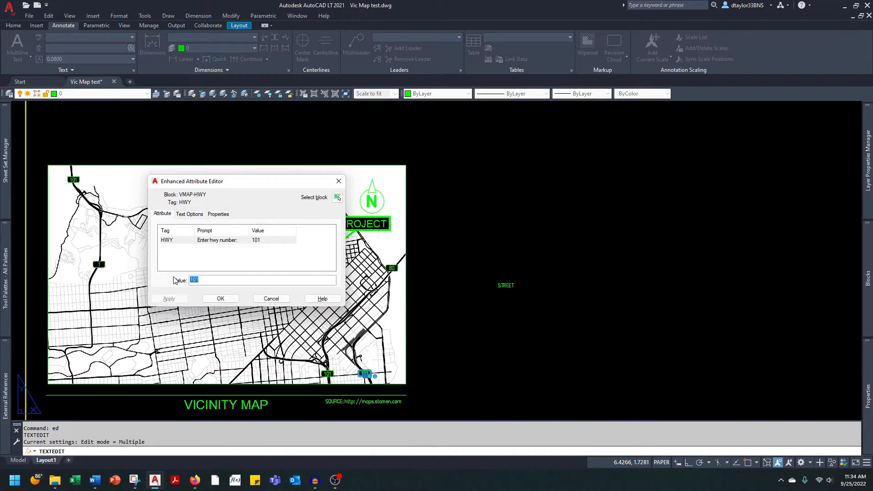
left_click(271, 297)
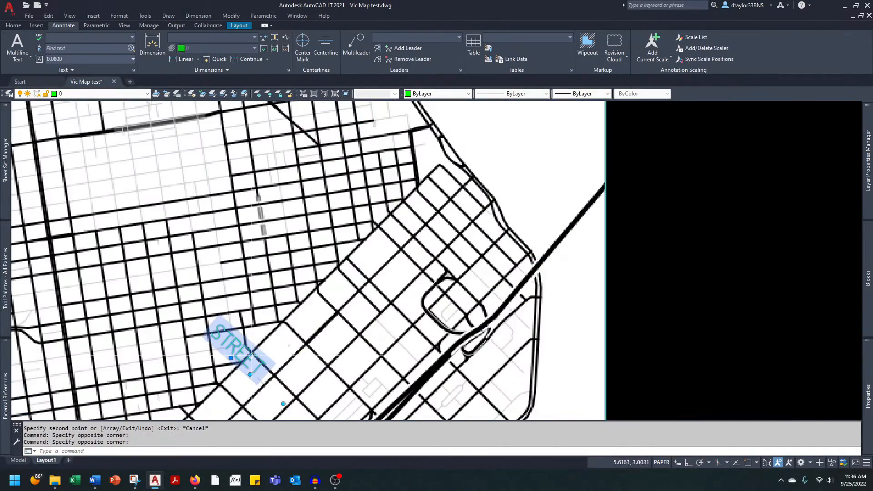
- Rename the copied STREET labels, including the vertical street label, to their street names
double_click(233, 350)
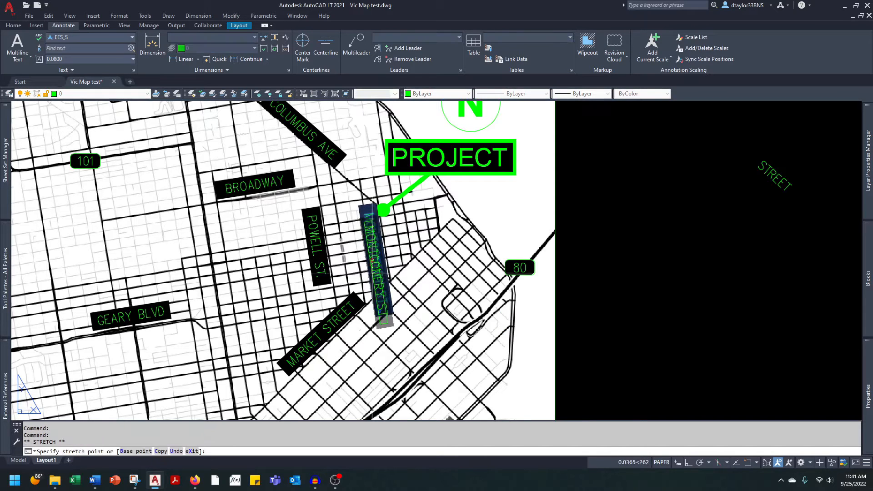
double_click(377, 267)
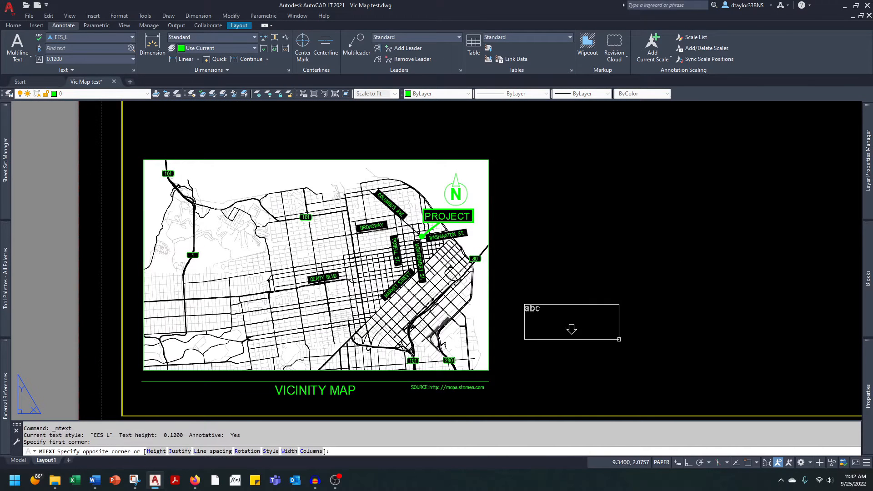
- Type the SAN FRANCISCO label and grip-move it onto the western map
type("SAN FRANCISCO")
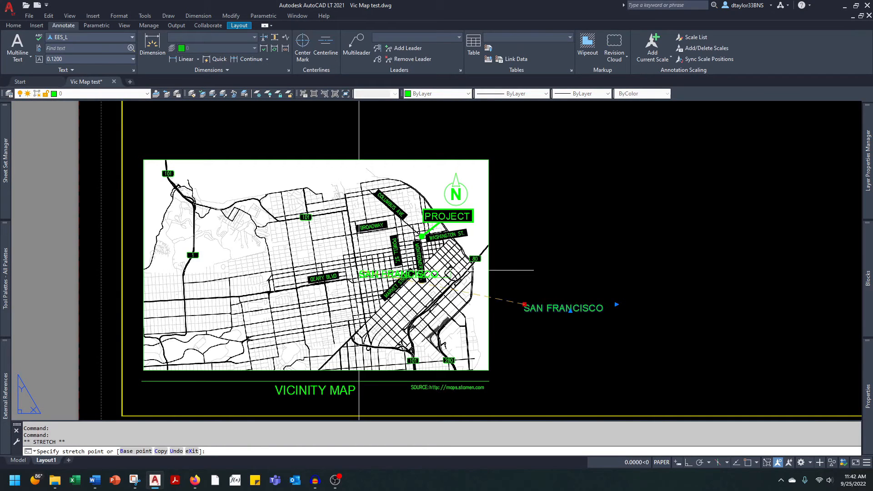
key("Escape")
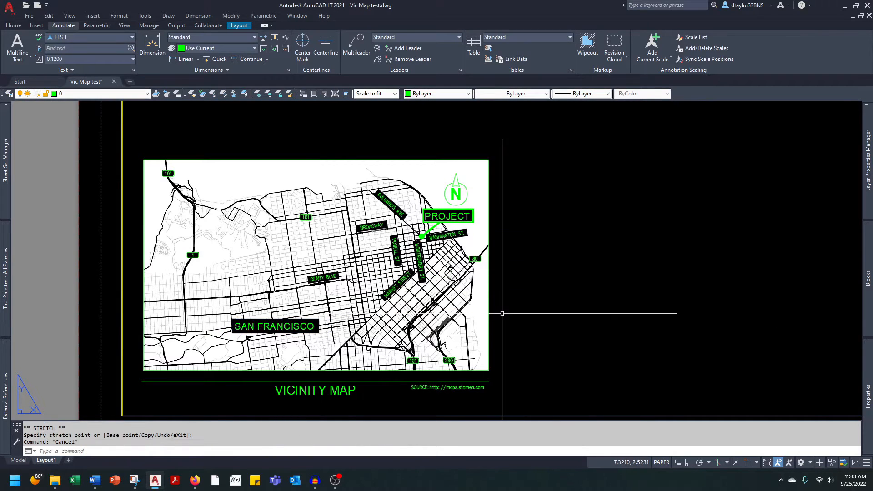
left_click(194, 479)
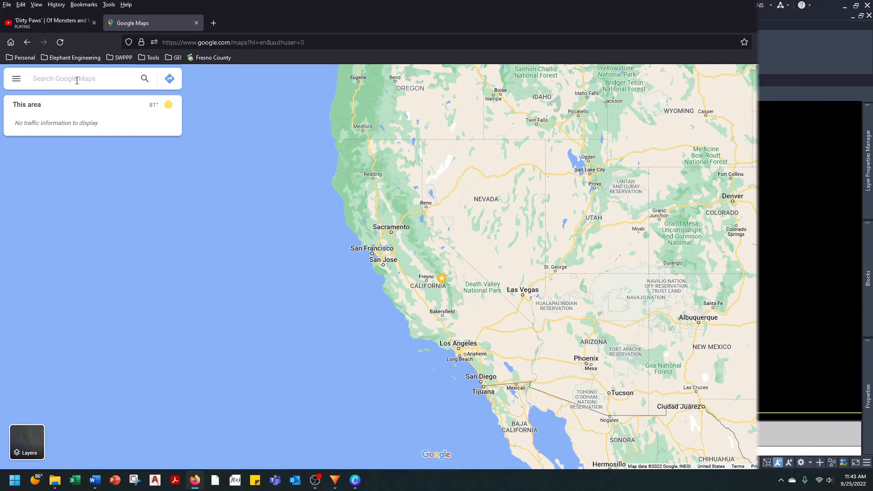
- Search Google Maps for 'Tran' and pick the Transamerica Pyramid result
type("tRAN AMERICAN")
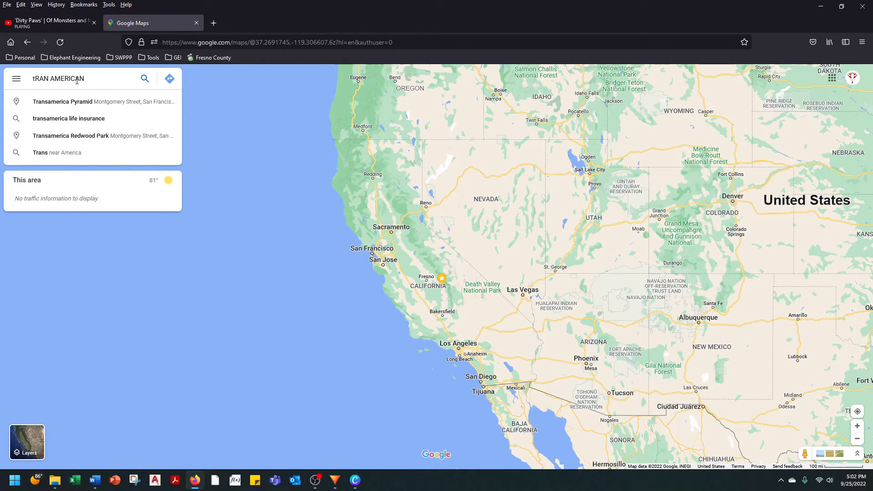
left_click(62, 101)
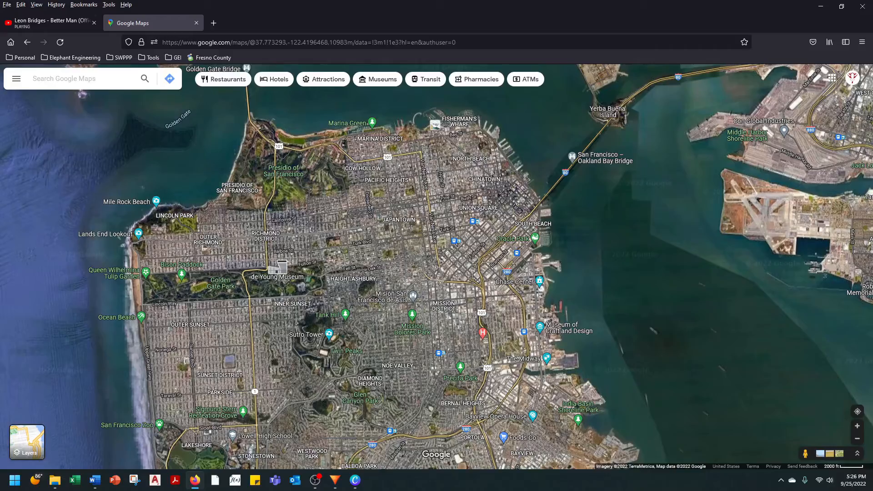
mouse_move(504, 188)
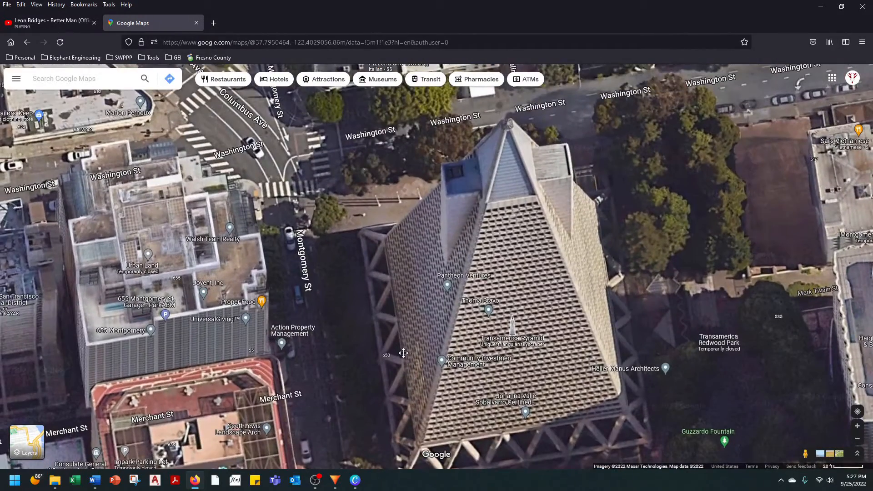
scroll("down", 3)
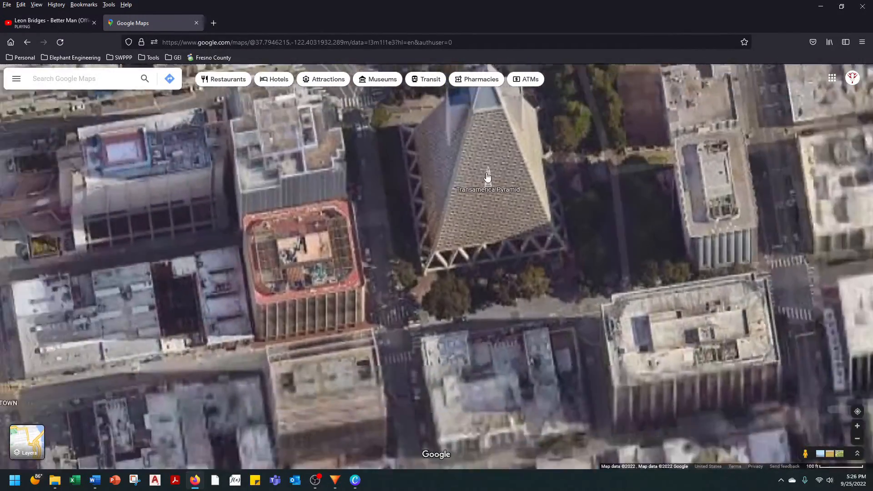
scroll("down", 3)
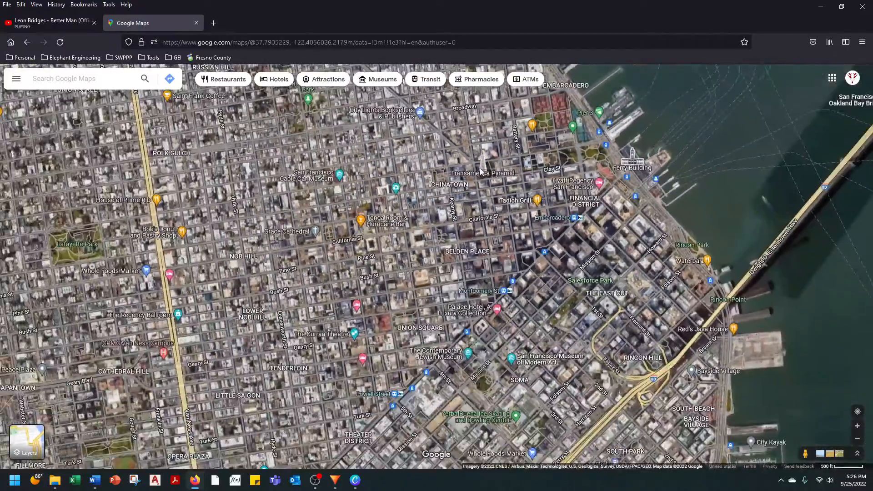
scroll("down", 3)
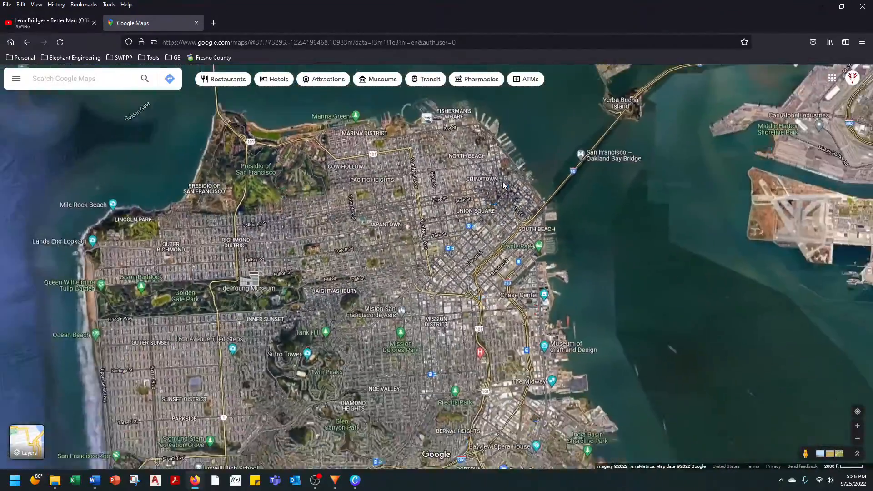
left_click(175, 479)
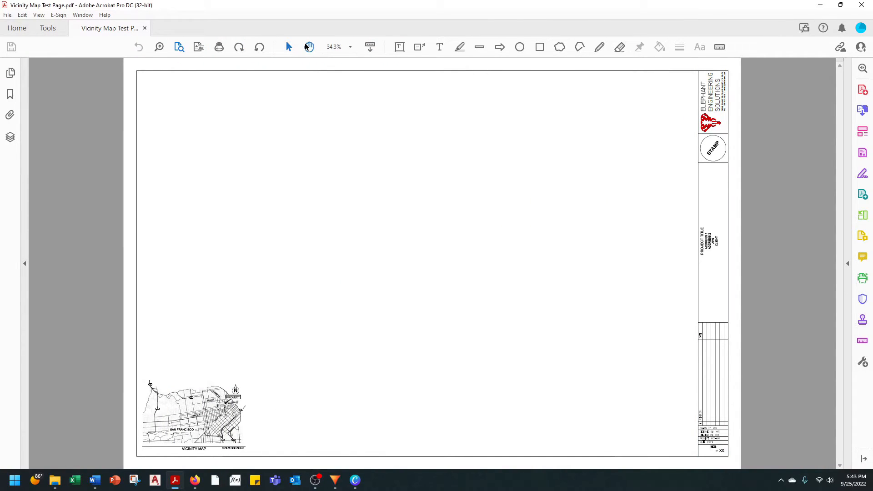
- Set the PDF page magnification to 100%
left_click(350, 47)
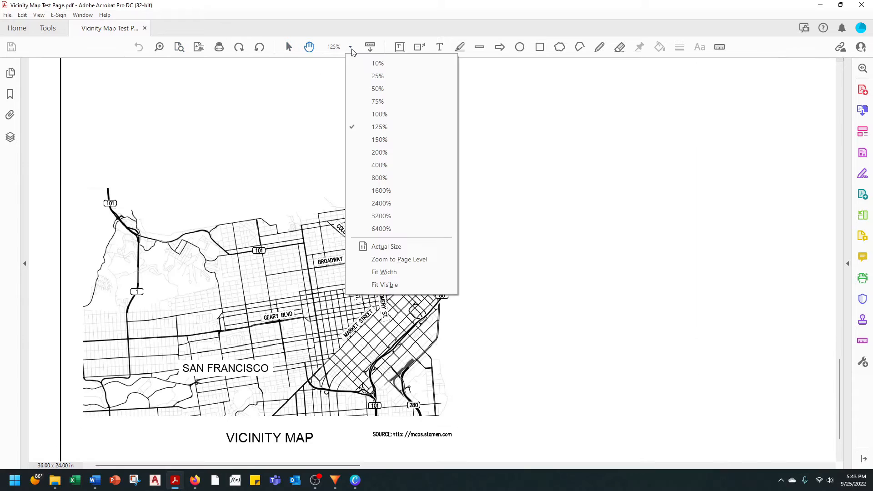
left_click(380, 114)
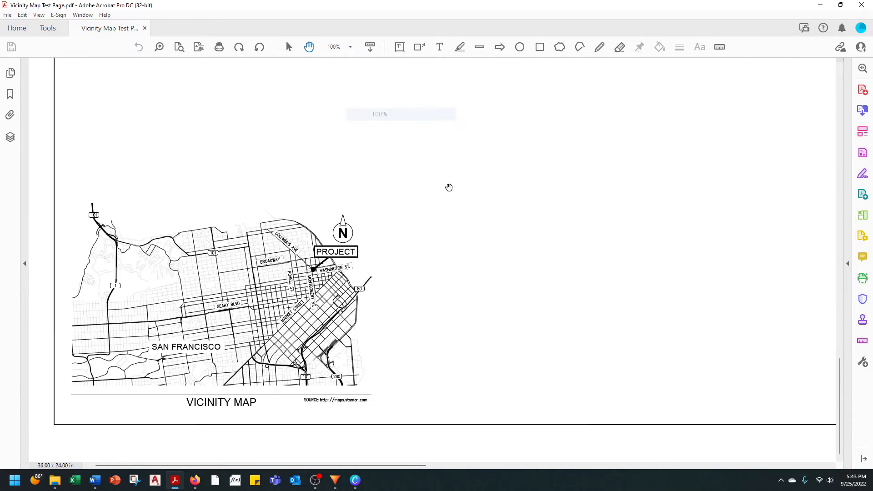
mouse_move(437, 246)
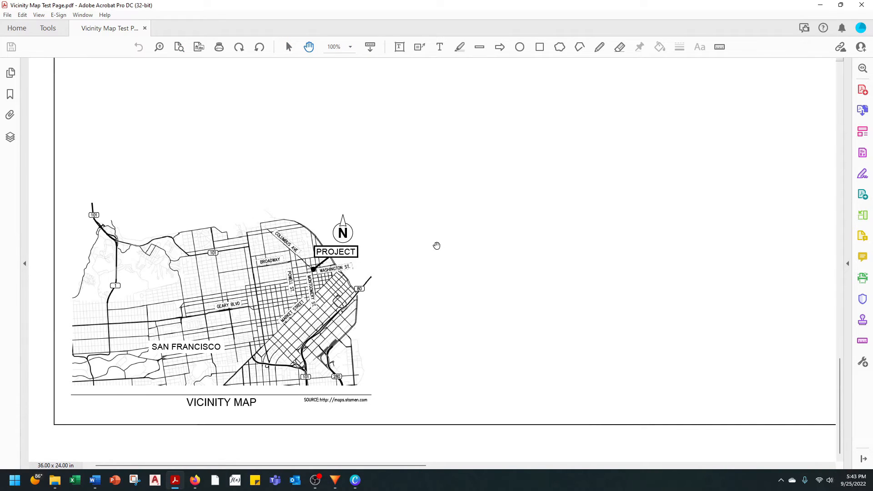
mouse_move(440, 209)
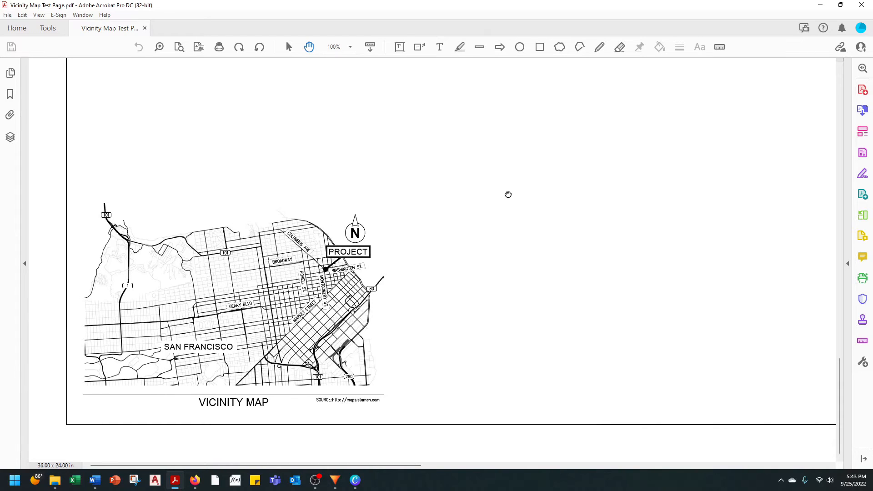
mouse_move(724, 83)
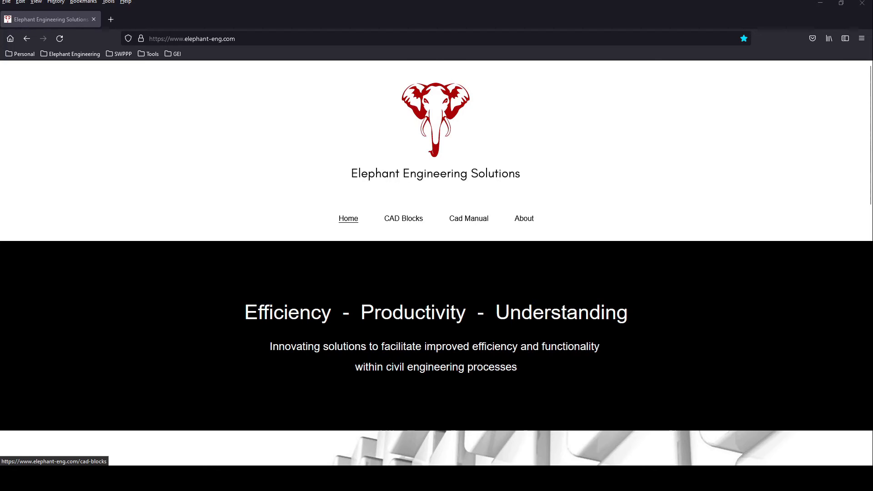
- Filter the CAD Blocks catalogue to Cross Sections and scroll through the listings
left_click(402, 218)
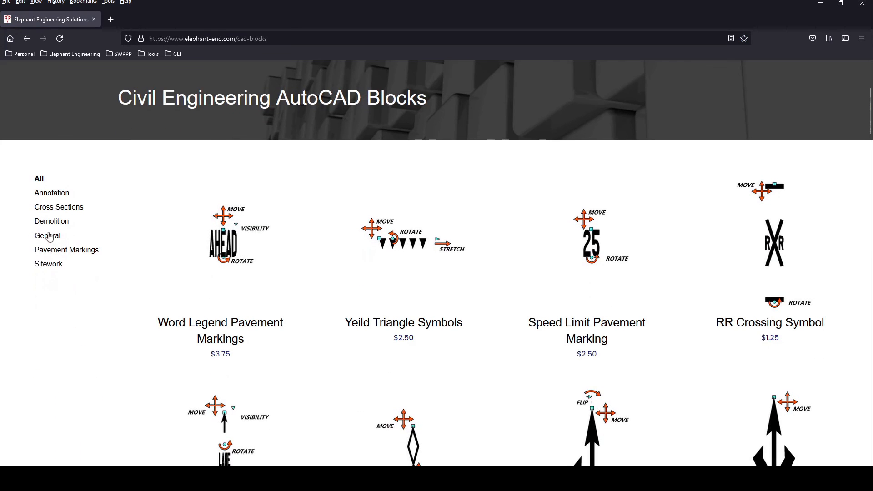
left_click(59, 207)
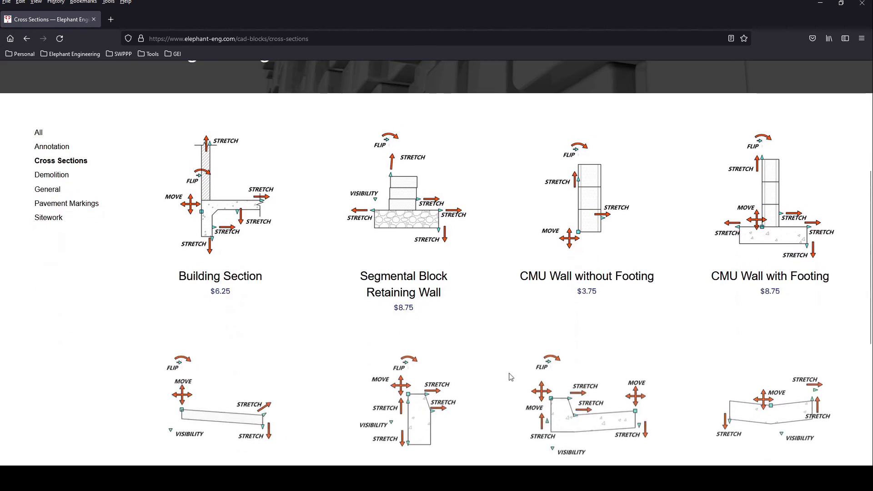
scroll("down", 3)
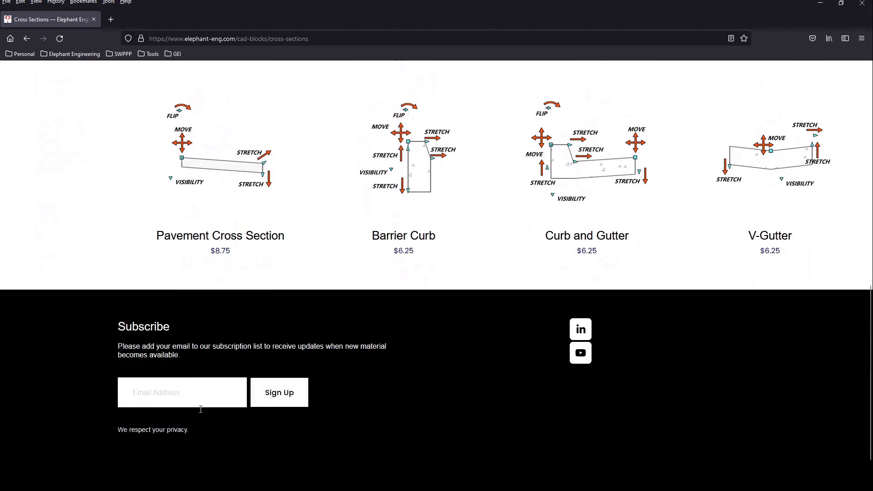